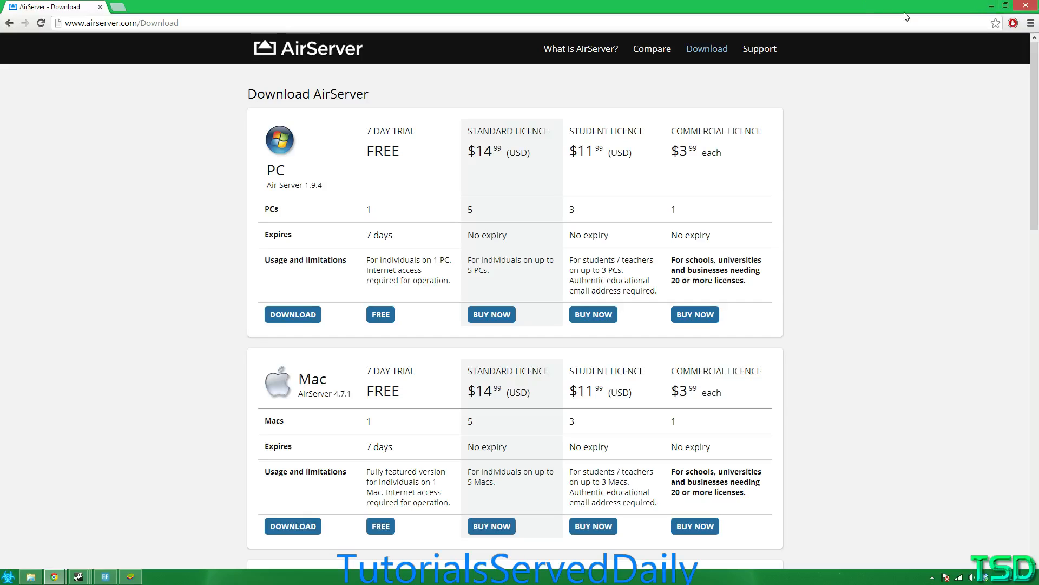
mouse_move(968, 9)
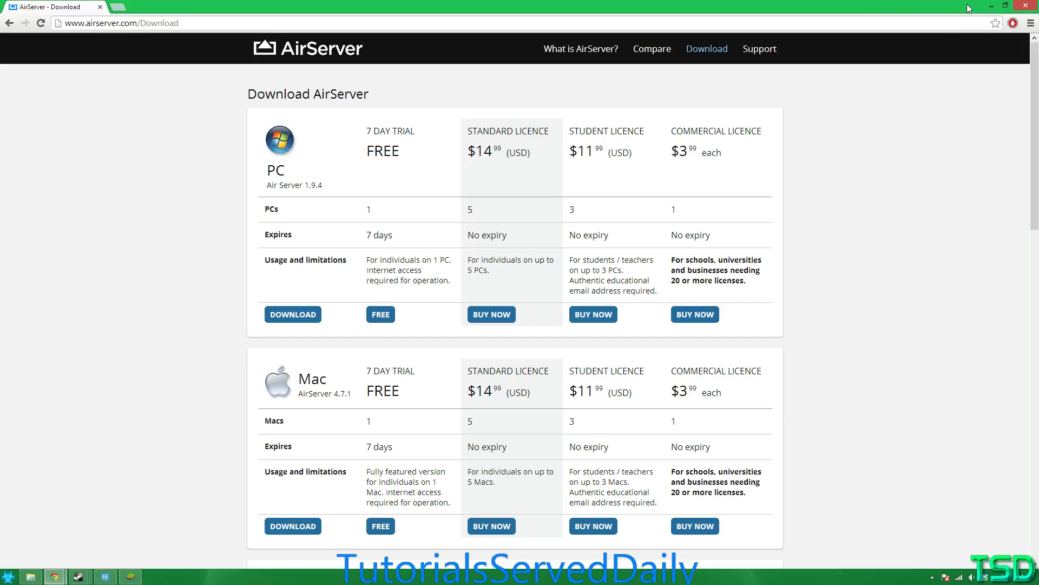
mouse_move(971, 12)
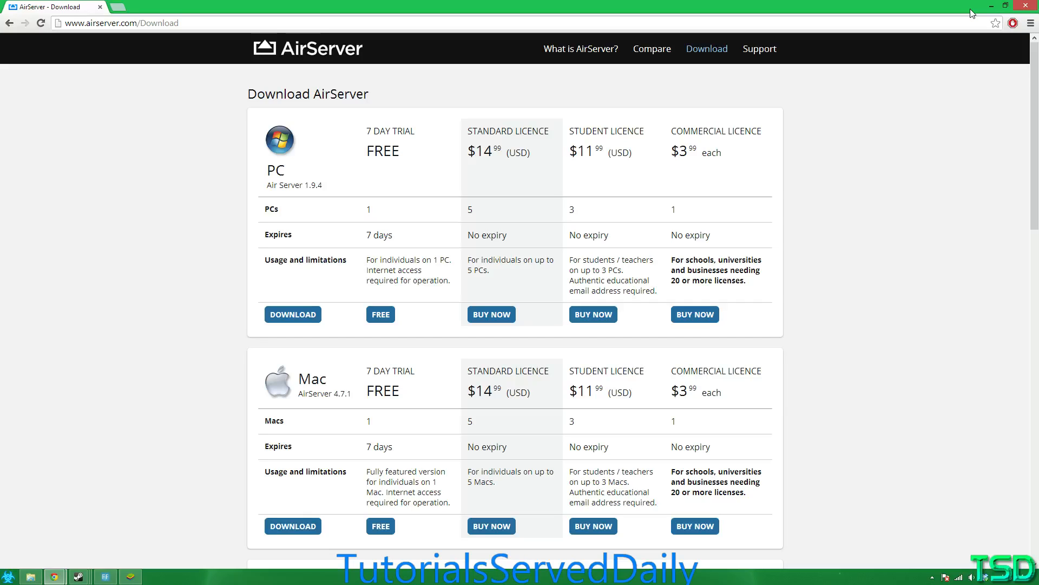
mouse_move(381, 314)
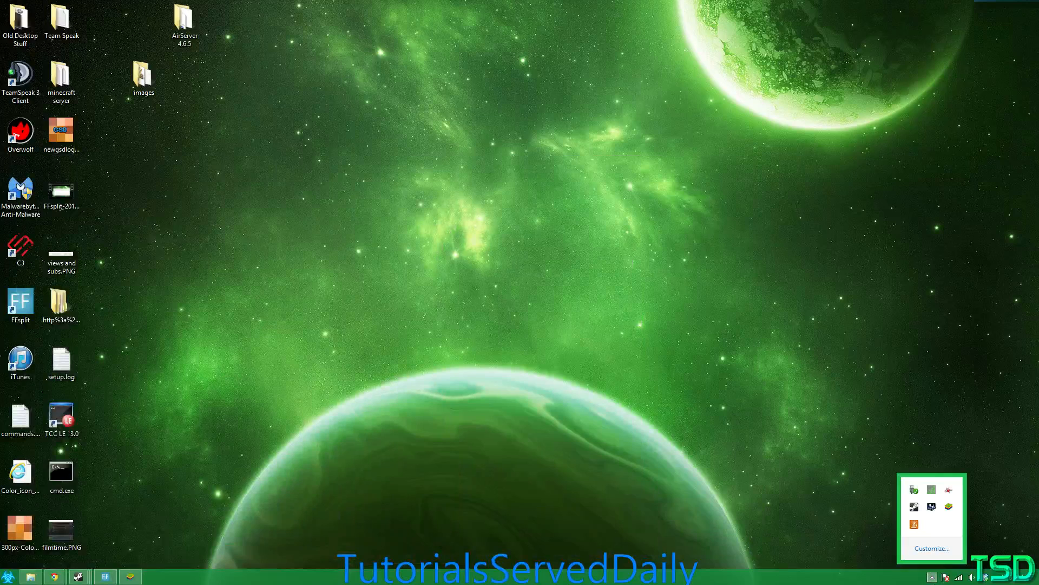
Launch AirServer from Start, activate it with the entered email and close the confirmation
left_click(7, 575)
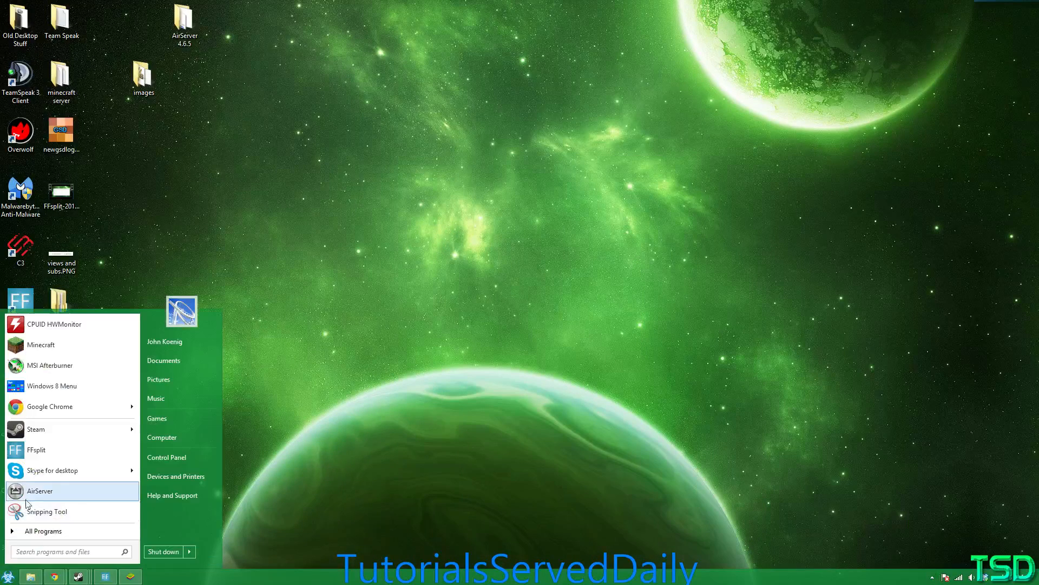
left_click(39, 490)
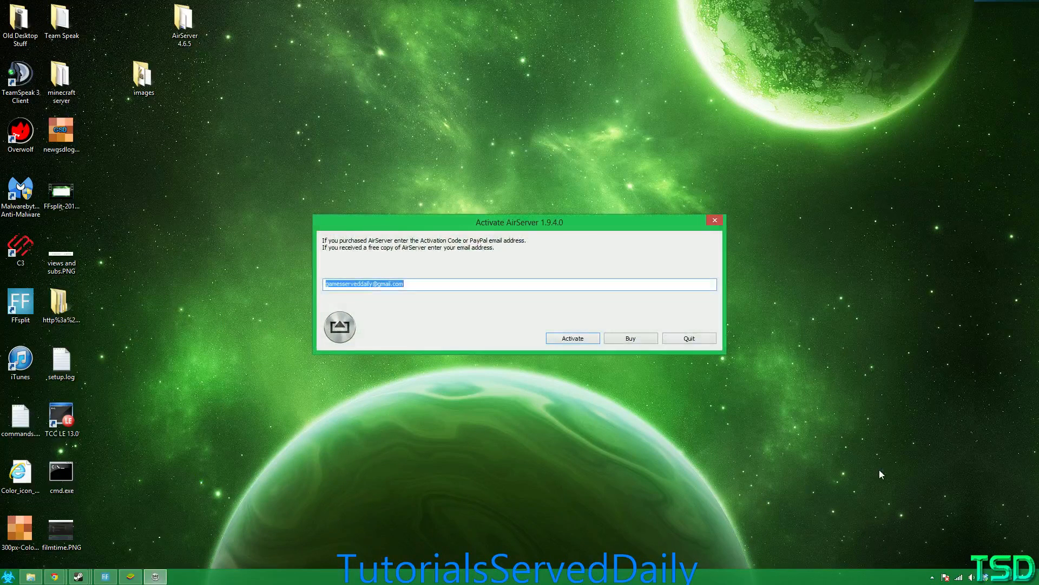
left_click(572, 338)
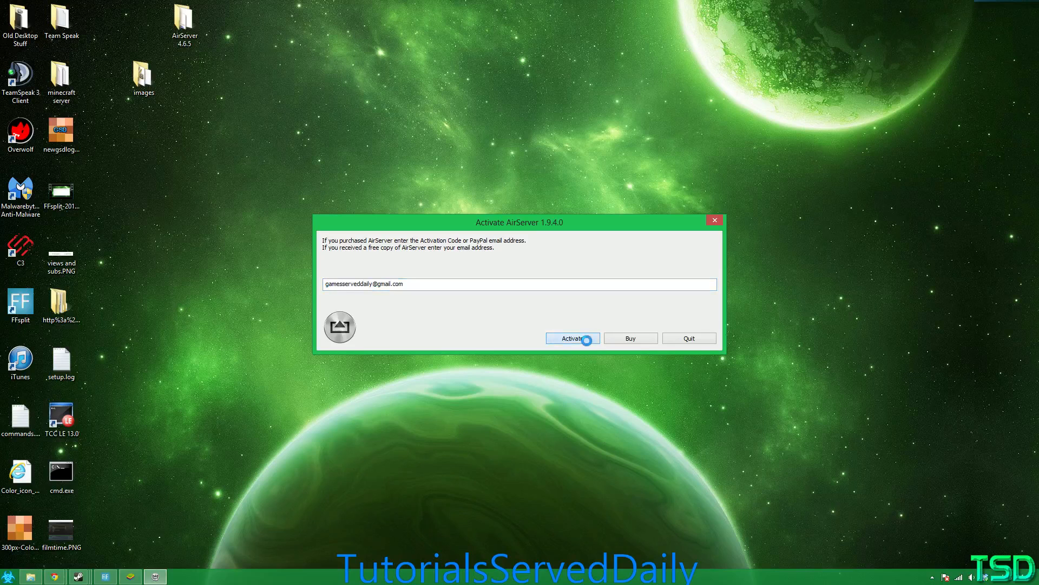
left_click(572, 338)
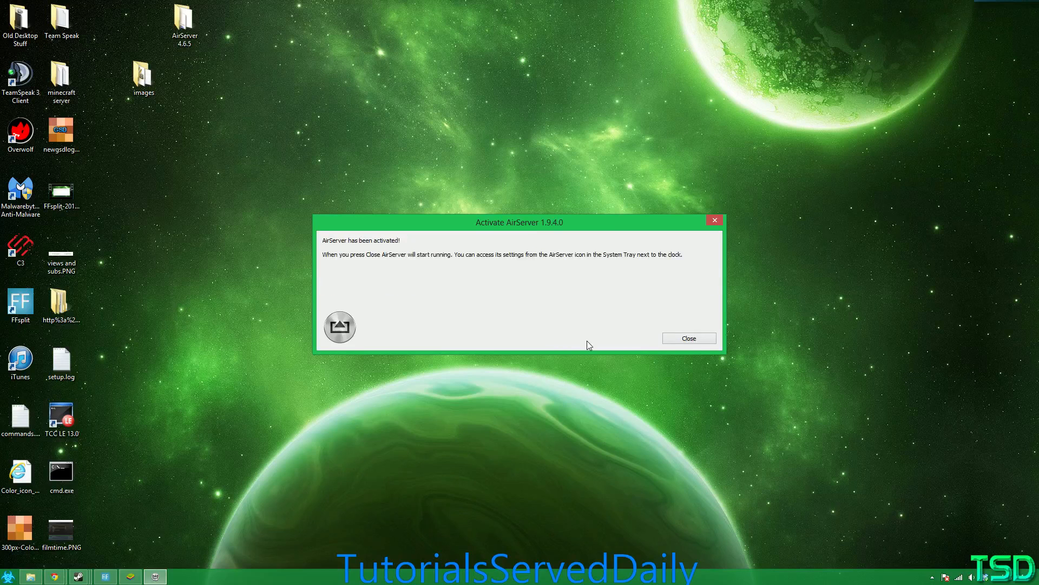
left_click(689, 337)
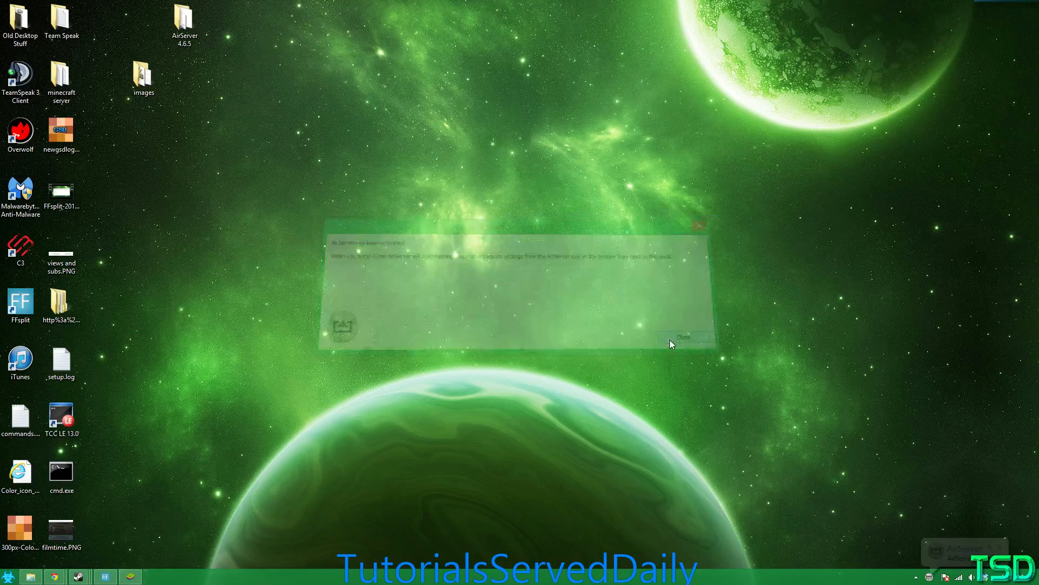
left_click(683, 338)
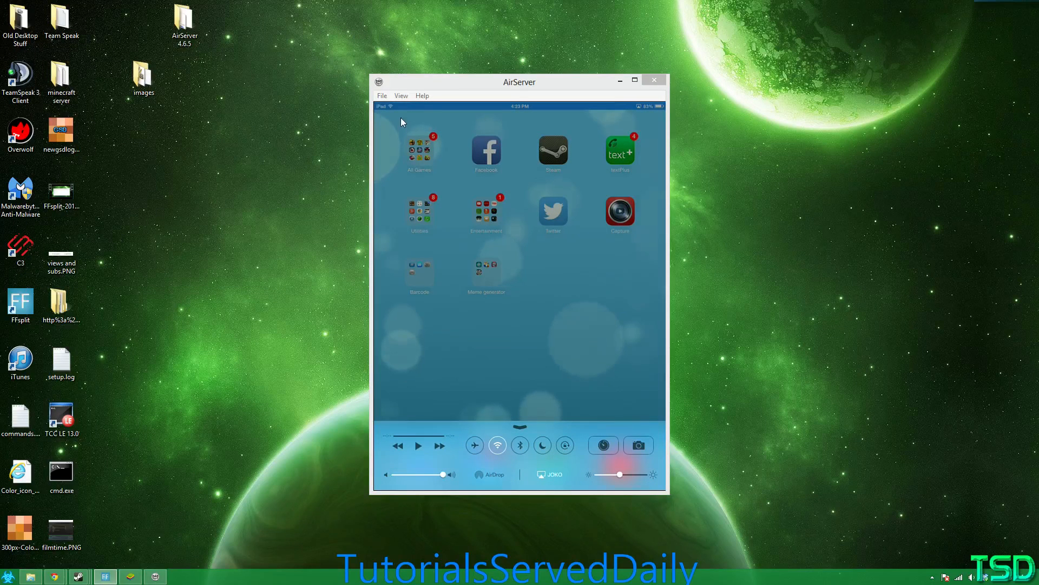
Nudge the mirror window right while the iPad game plays through to its 4,730 score screen
left_click_drag(519, 81, 542, 91)
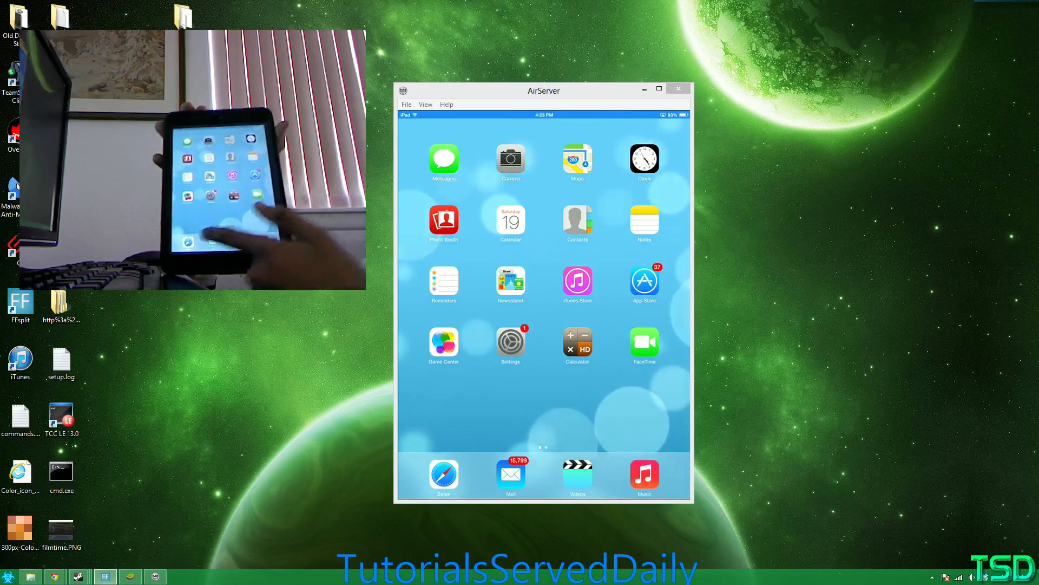
scroll("left", 3)
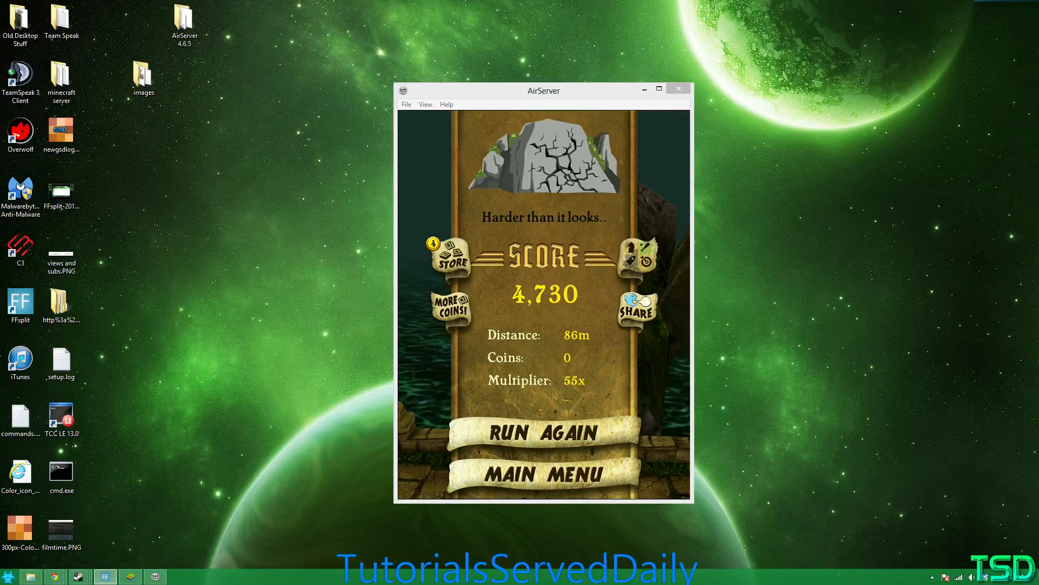
Focus the AirServer window so the landscape iPad home screen fills more of the desktop
left_click(635, 306)
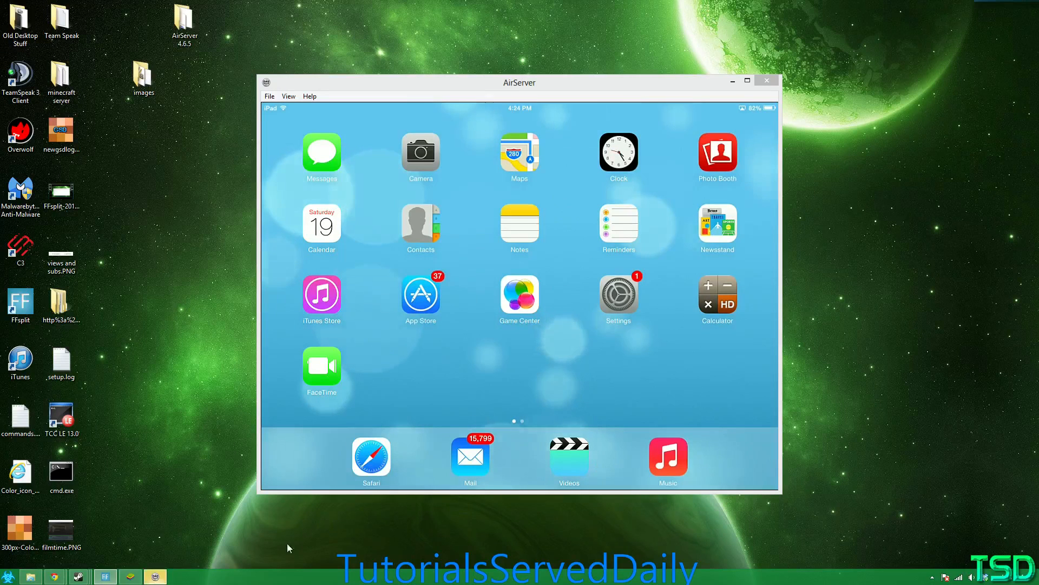
left_click(519, 83)
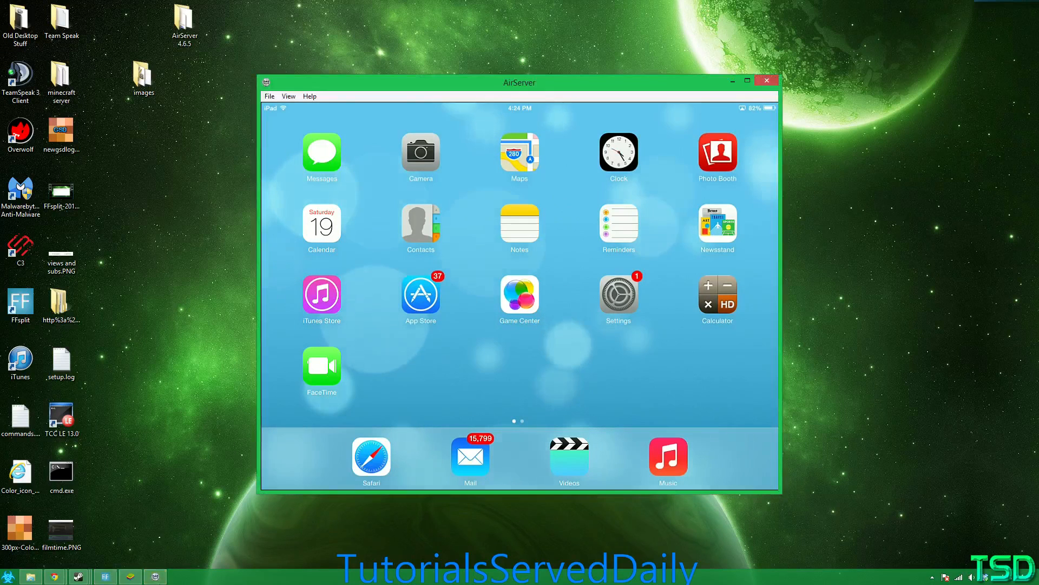